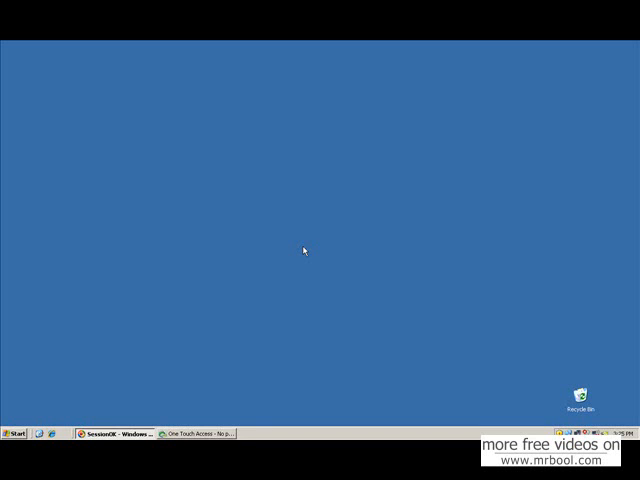
{"action": "mouse_move", "coordinate": [220, 312]}
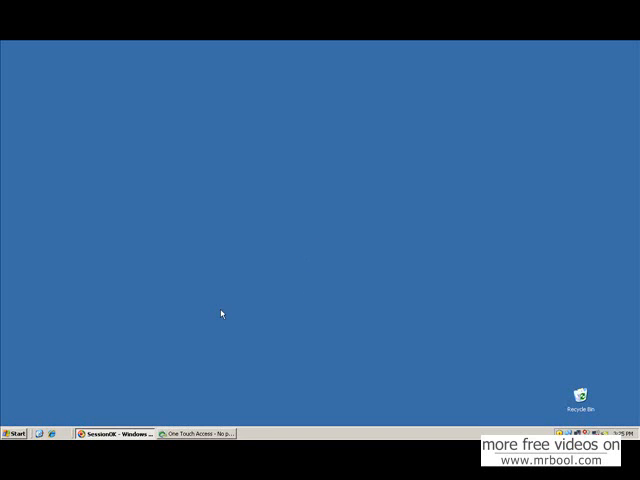
{"action": "mouse_move", "coordinate": [202, 312]}
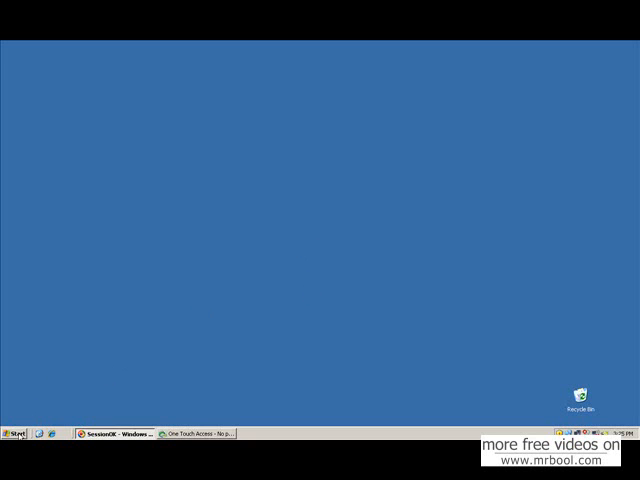
Bring up the Windows Start menu listing programs and shortcuts
{"action": "left_click", "coordinate": [16, 432]}
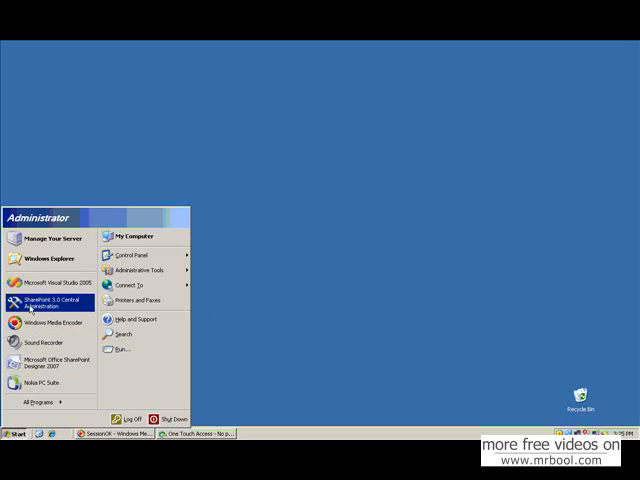
Launch SharePoint 3.0 Central Administration and sign in to reach its home page
{"action": "left_click", "coordinate": [52, 304]}
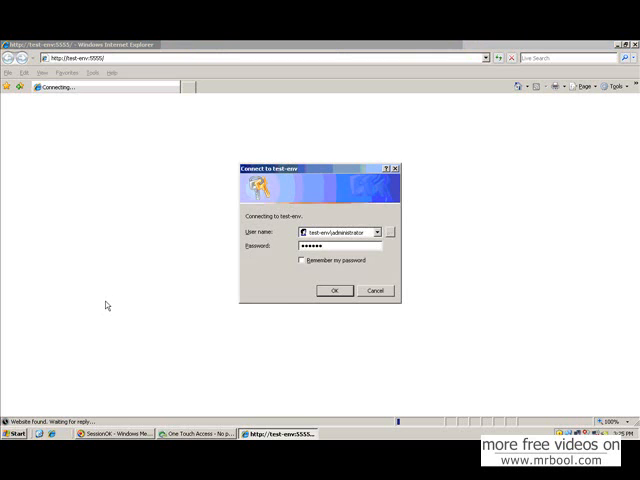
{"action": "left_click", "coordinate": [334, 290]}
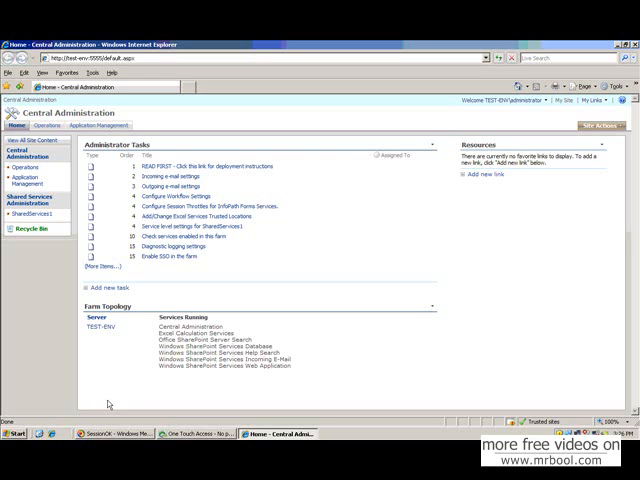
{"action": "mouse_move", "coordinate": [108, 404]}
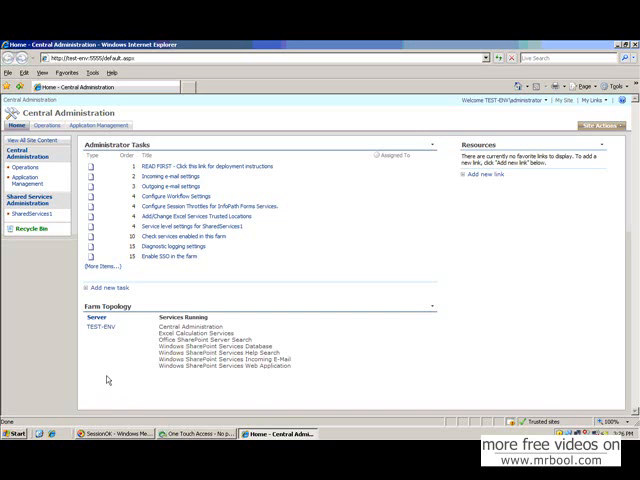
{"action": "mouse_move", "coordinate": [114, 390]}
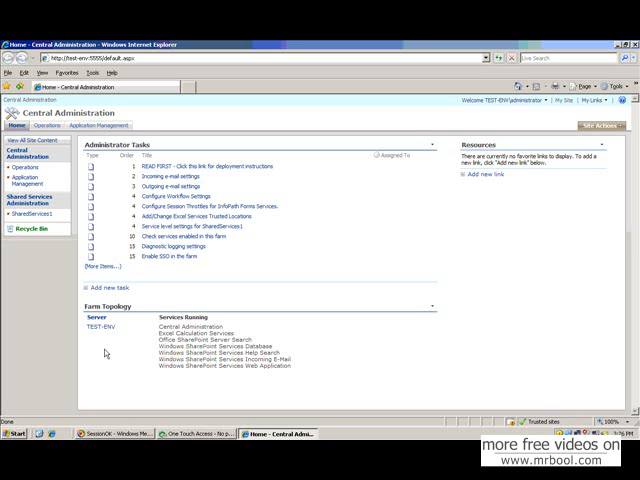
{"action": "mouse_move", "coordinate": [108, 356]}
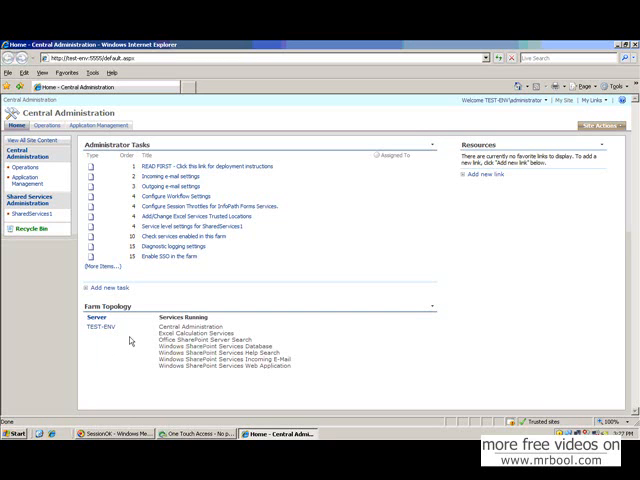
{"action": "mouse_move", "coordinate": [128, 340]}
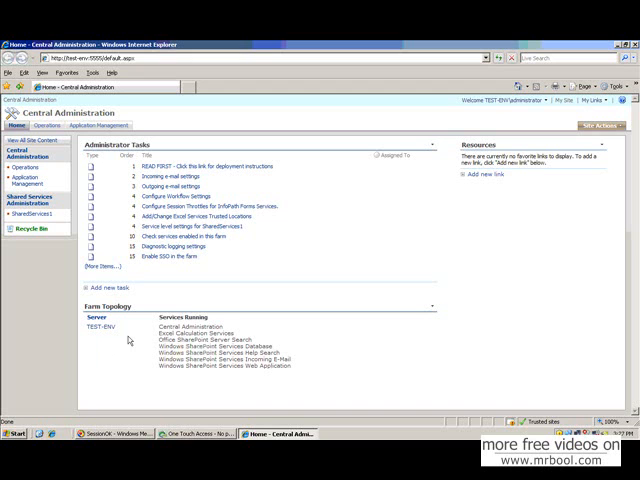
{"action": "mouse_move", "coordinate": [24, 424]}
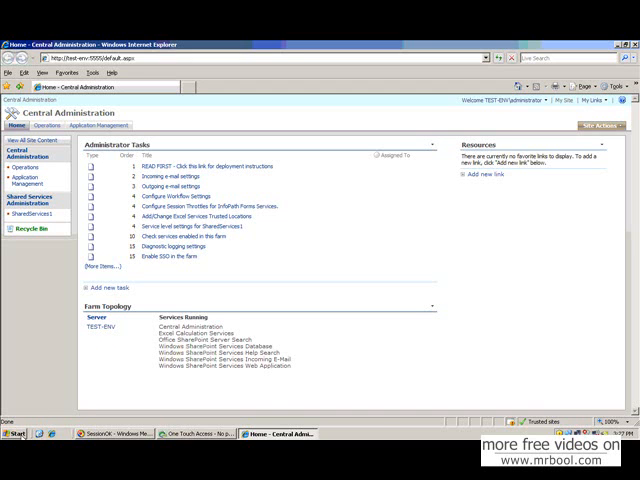
Go to the Mr. Bool Document Workspace site and sign in with the administrator password
{"action": "left_click", "coordinate": [16, 432]}
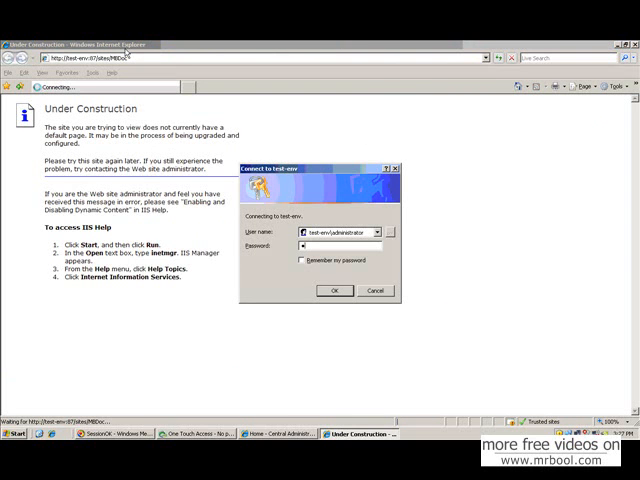
{"action": "type", "text": "password"}
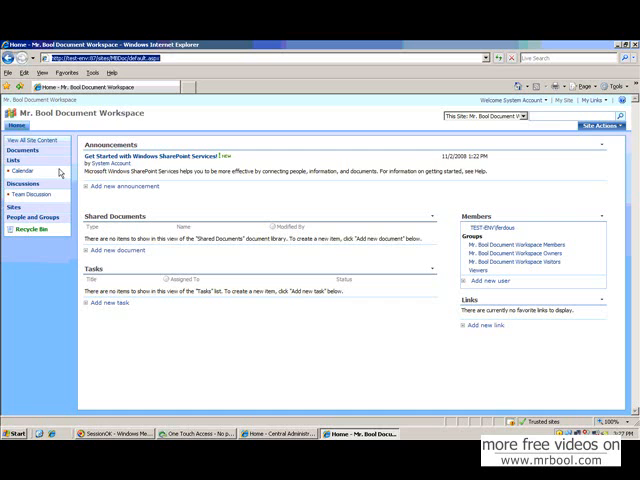
Upload a single document into the Shared Documents library
{"action": "left_click", "coordinate": [36, 142]}
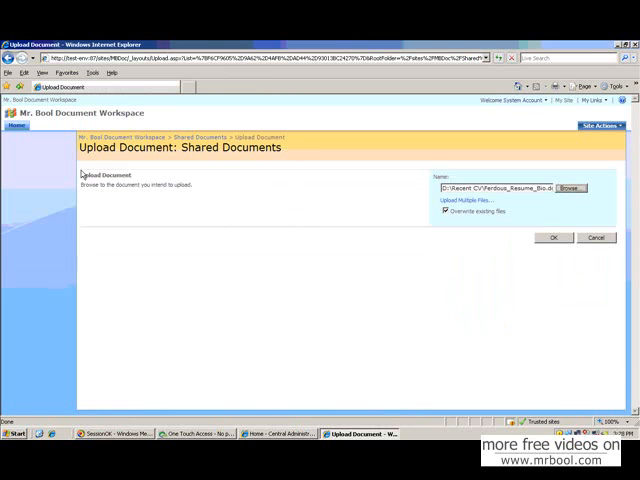
{"action": "left_click", "coordinate": [552, 236]}
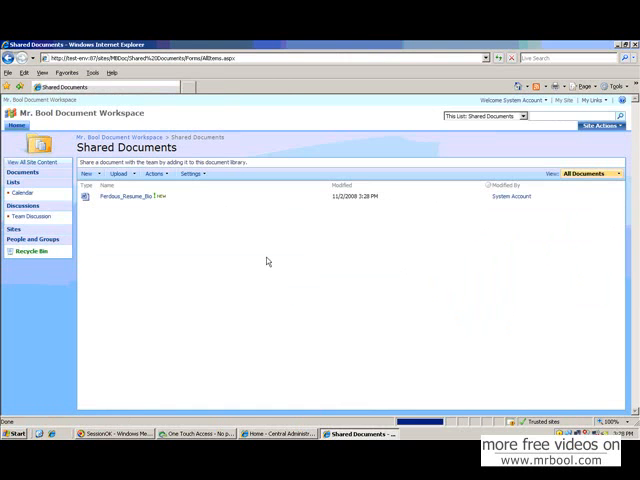
{"action": "mouse_move", "coordinate": [164, 272]}
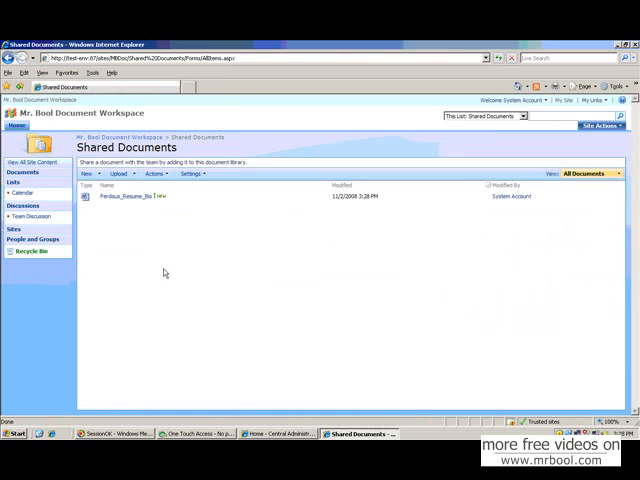
Upload a second document via Upload Multiple Files, confirming the checked file
{"action": "left_click", "coordinate": [118, 172]}
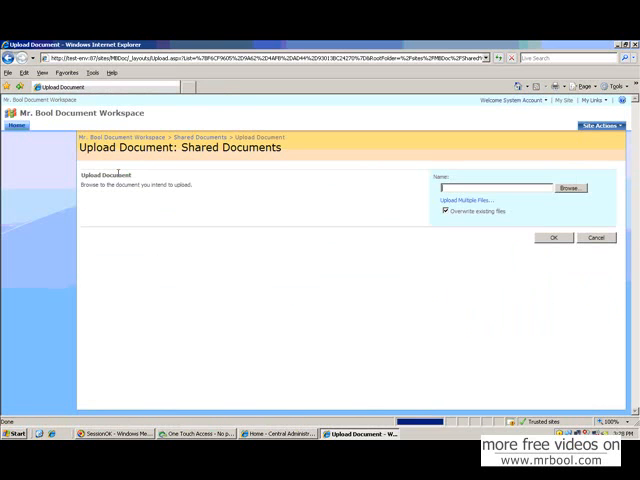
{"action": "left_click", "coordinate": [468, 200]}
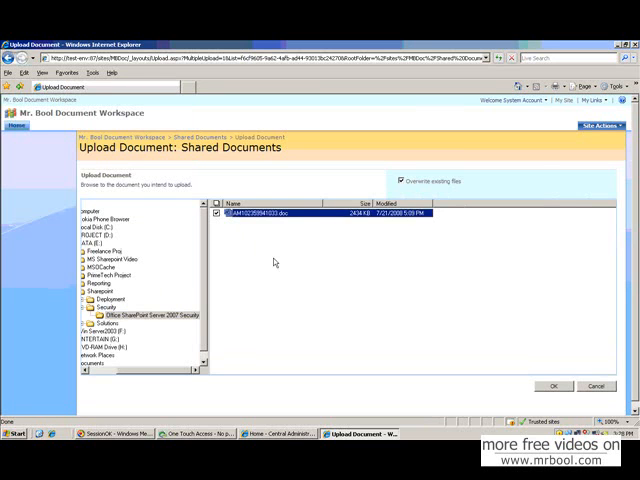
{"action": "left_click", "coordinate": [552, 386]}
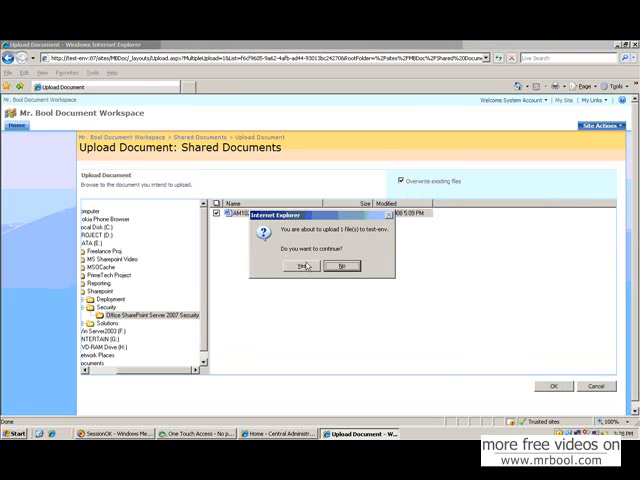
{"action": "left_click", "coordinate": [300, 264]}
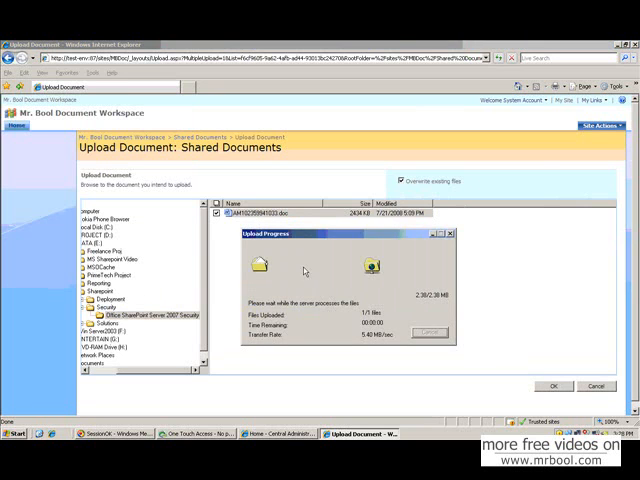
{"action": "left_click", "coordinate": [552, 386]}
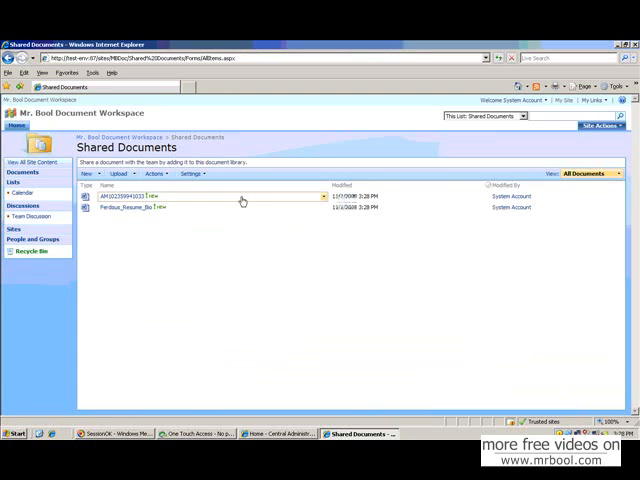
Delete the newly uploaded document to the Recycle Bin, leaving one document, then bring up the Start menu
{"action": "left_click", "coordinate": [322, 196]}
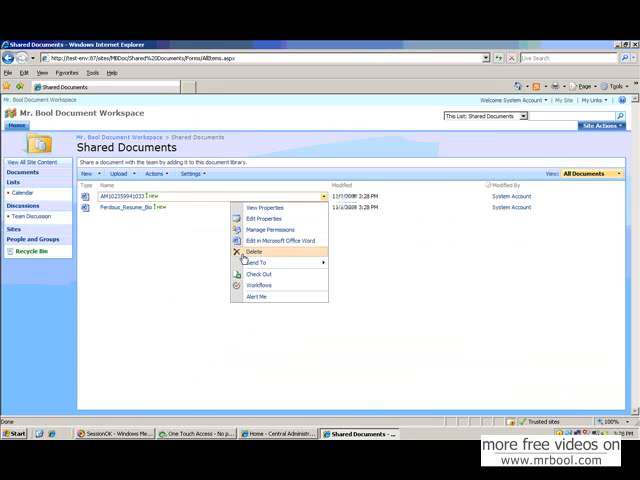
{"action": "left_click", "coordinate": [256, 252]}
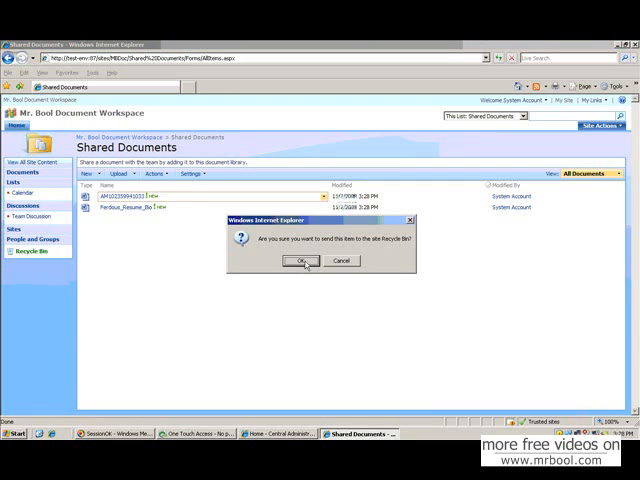
{"action": "left_click", "coordinate": [300, 260]}
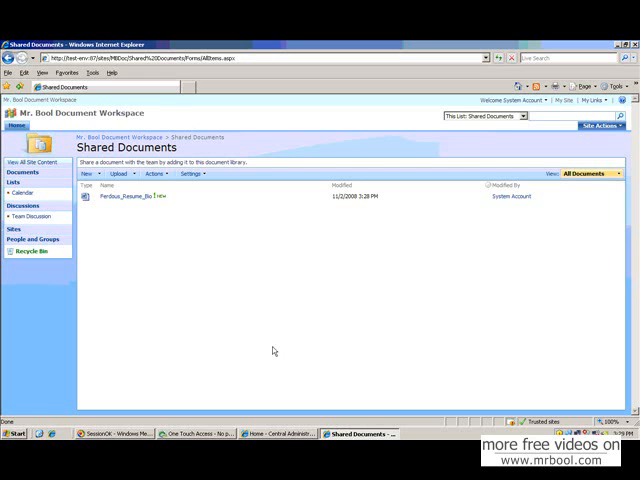
{"action": "mouse_move", "coordinate": [252, 352]}
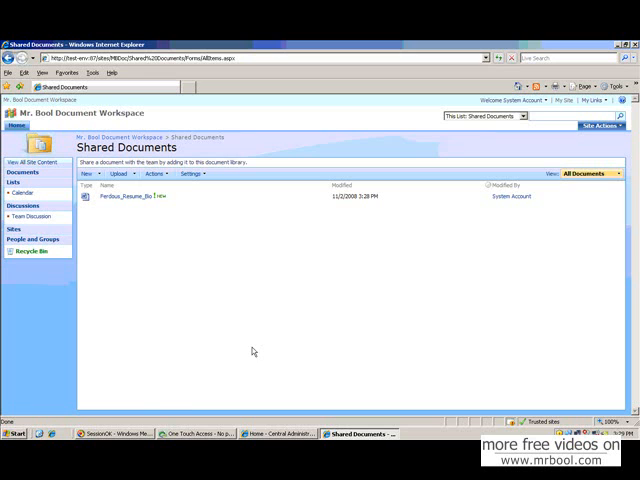
{"action": "left_click", "coordinate": [18, 434]}
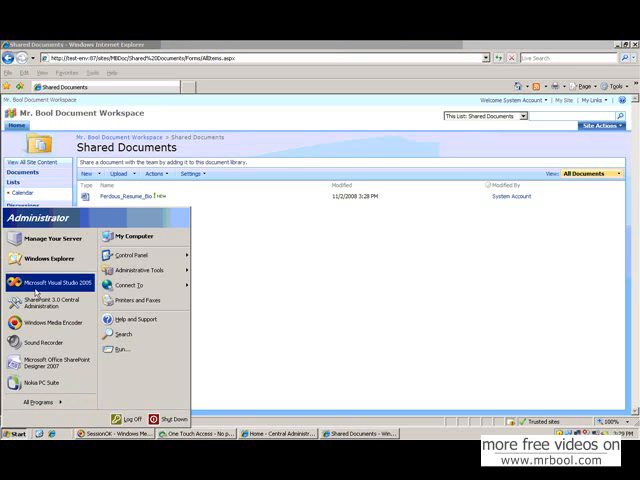
Launch Visual Studio 2005 and begin creating a new SharePoint project
{"action": "left_click", "coordinate": [54, 284]}
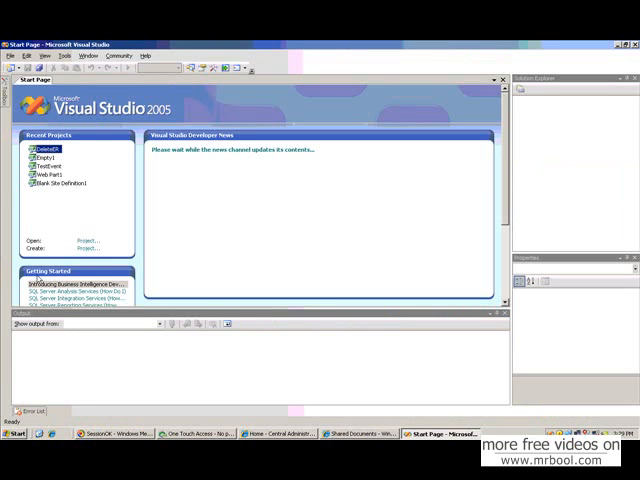
{"action": "left_click", "coordinate": [12, 56]}
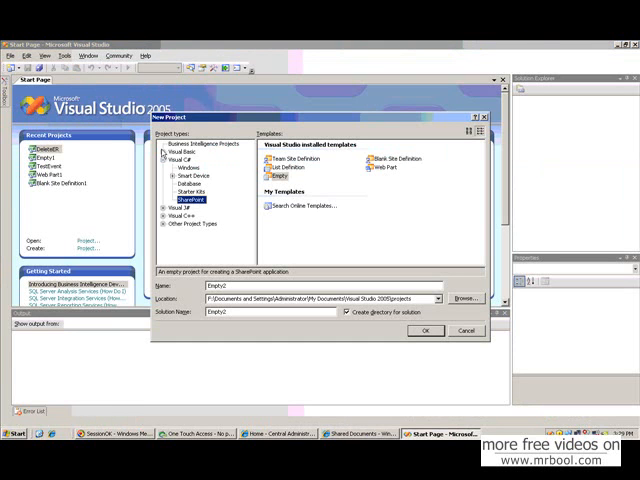
{"action": "mouse_move", "coordinate": [190, 162]}
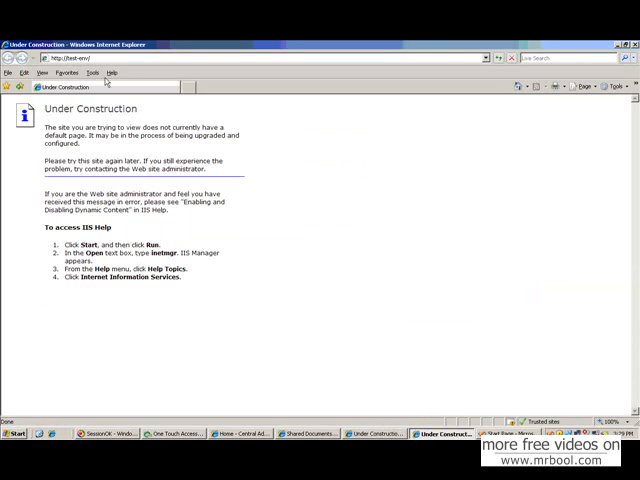
Search Google for 'Visual Studio net Extension for WSS' and view the results
{"action": "left_click", "coordinate": [80, 56]}
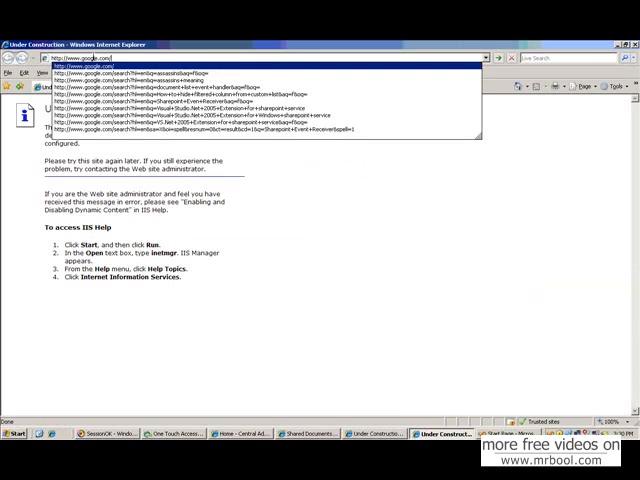
{"action": "left_click", "coordinate": [100, 68]}
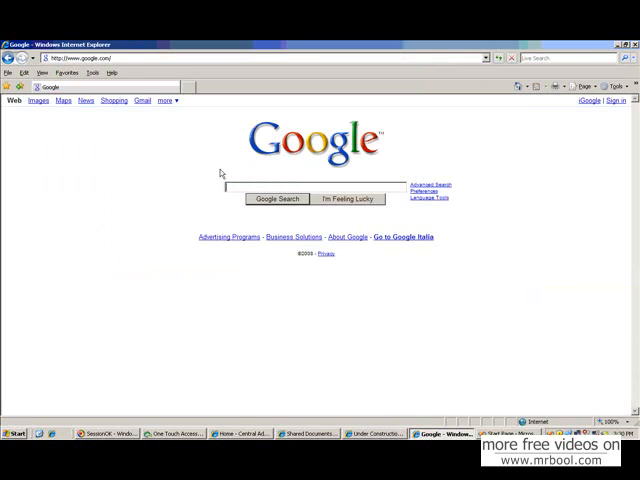
{"action": "type", "text": "Visual Studio.net"}
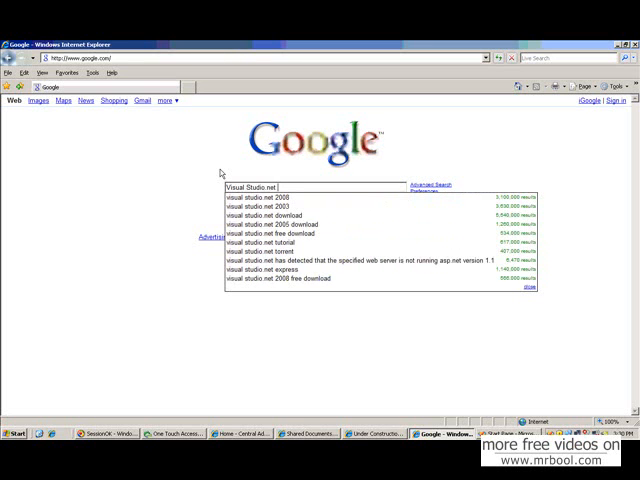
{"action": "type", "text": "Extension"}
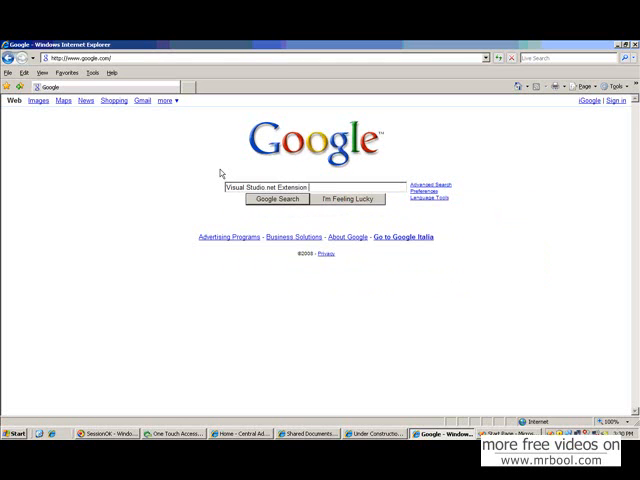
{"action": "type", "text": "for"}
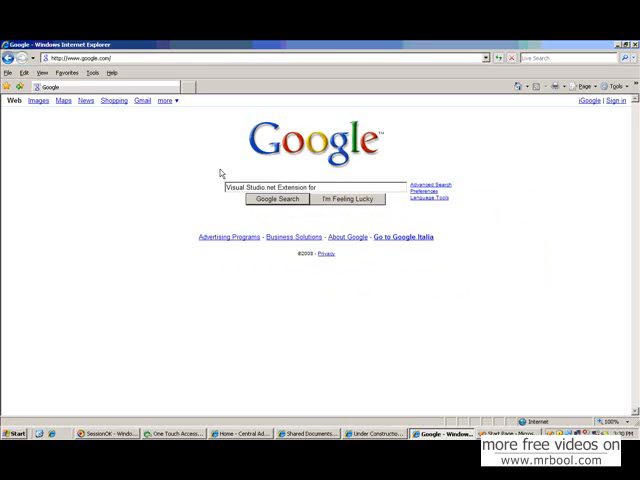
{"action": "left_click", "coordinate": [276, 198]}
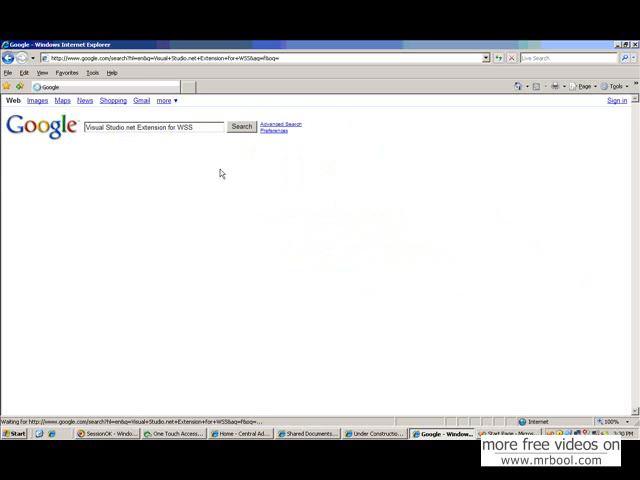
{"action": "left_click", "coordinate": [240, 126]}
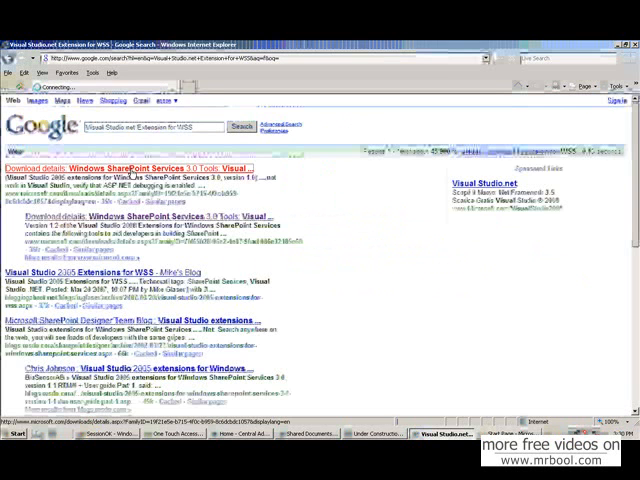
{"action": "left_click", "coordinate": [120, 168]}
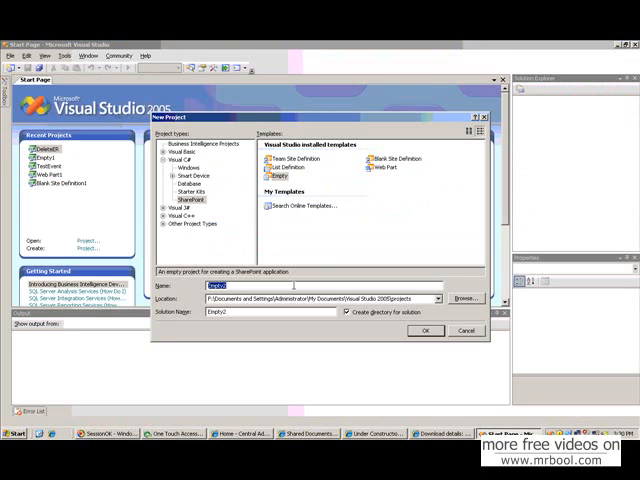
Create the new SharePoint project named ProDeleteIt
{"action": "type", "text": "PreDeleteER"}
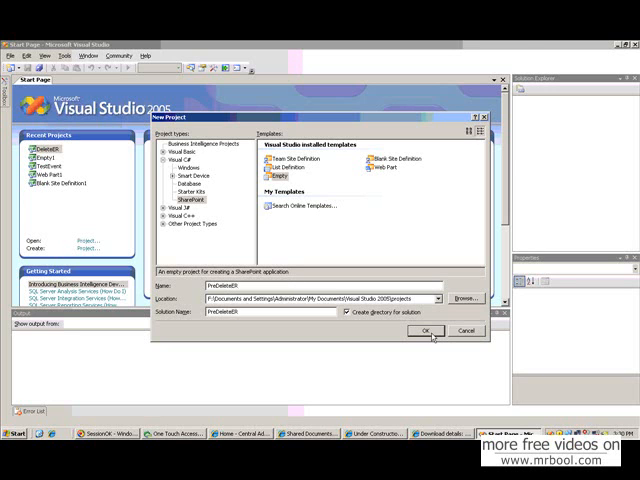
{"action": "left_click", "coordinate": [428, 332]}
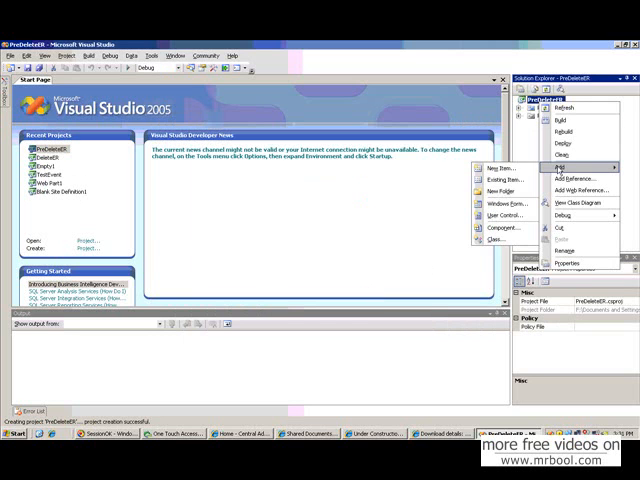
Add an Event Receiver item for Document Library to the ProDeleteIt project
{"action": "left_click", "coordinate": [500, 168]}
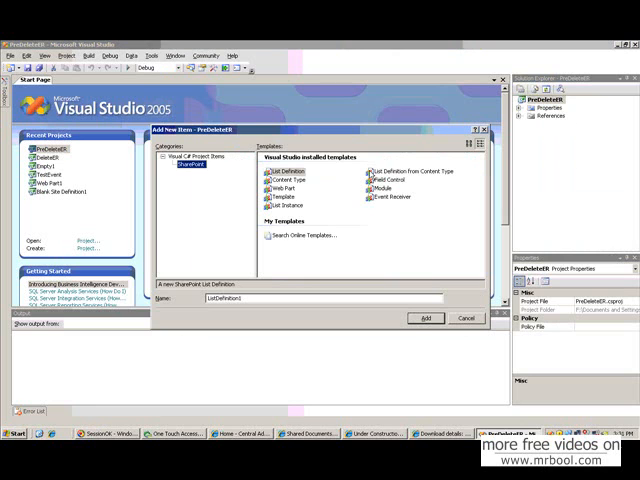
{"action": "mouse_move", "coordinate": [390, 218]}
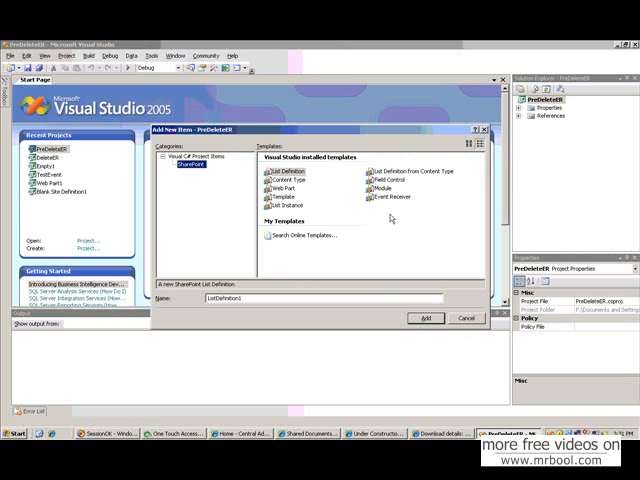
{"action": "left_click", "coordinate": [390, 196]}
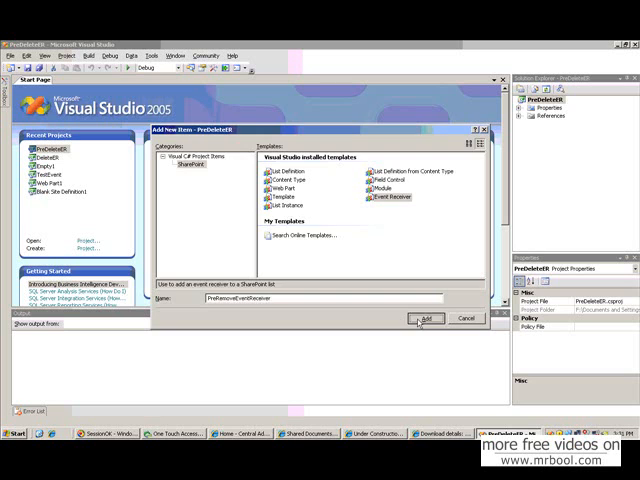
{"action": "left_click", "coordinate": [424, 318]}
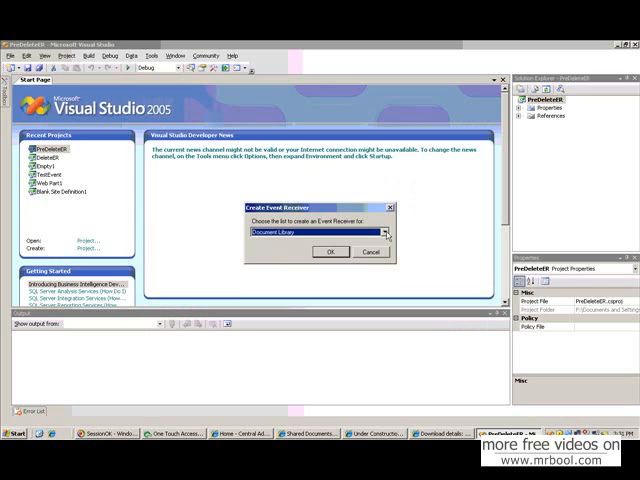
{"action": "left_click", "coordinate": [388, 232]}
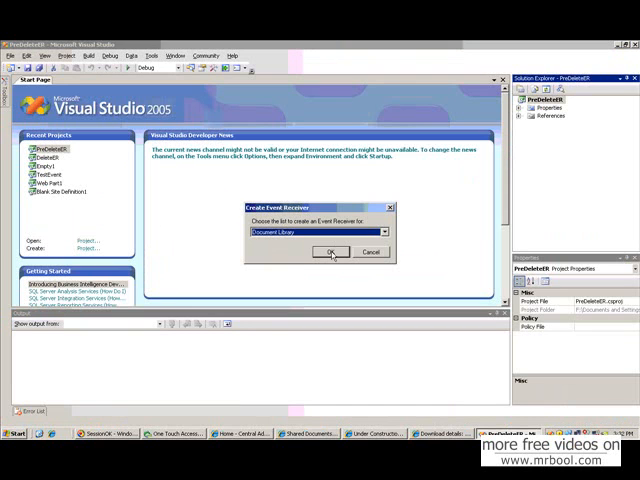
{"action": "left_click", "coordinate": [332, 252]}
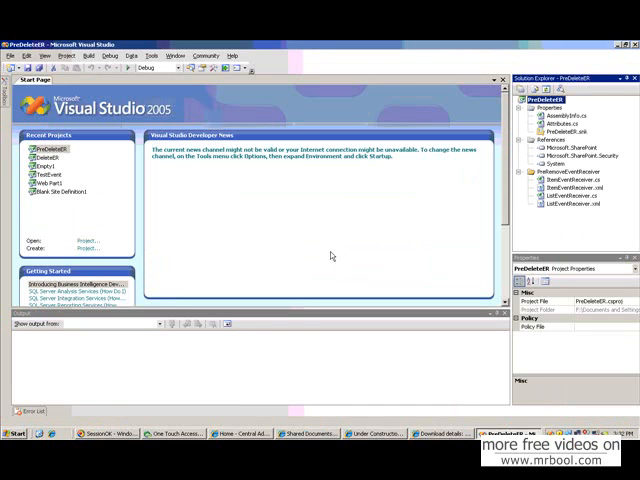
{"action": "mouse_move", "coordinate": [336, 262]}
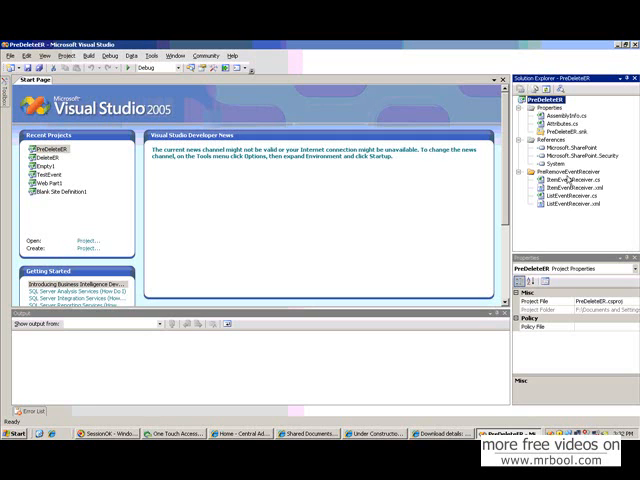
View the generated event receiver class file deriving from SPItemEventReceiver
{"action": "left_click", "coordinate": [568, 180]}
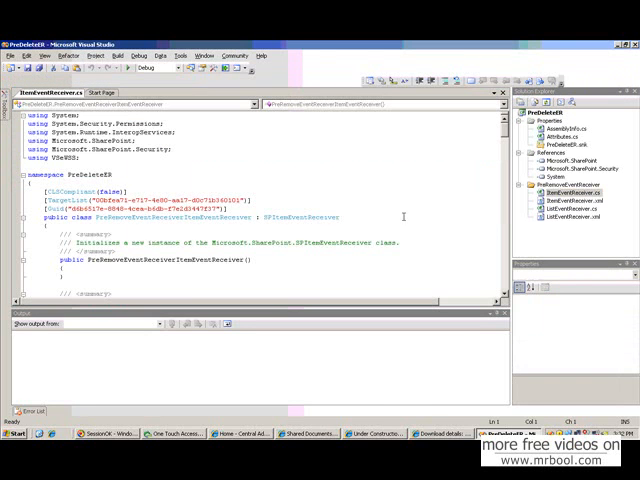
{"action": "scroll", "scroll_direction": "down", "scroll_amount": 3}
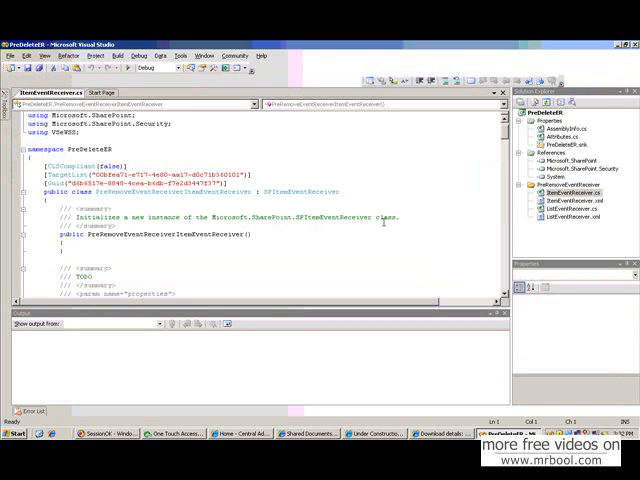
{"action": "scroll", "scroll_direction": "down", "scroll_amount": 3}
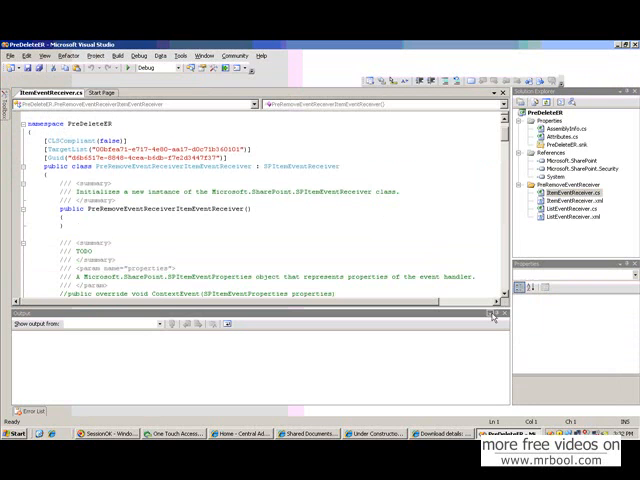
{"action": "scroll", "scroll_direction": "down", "scroll_amount": 3}
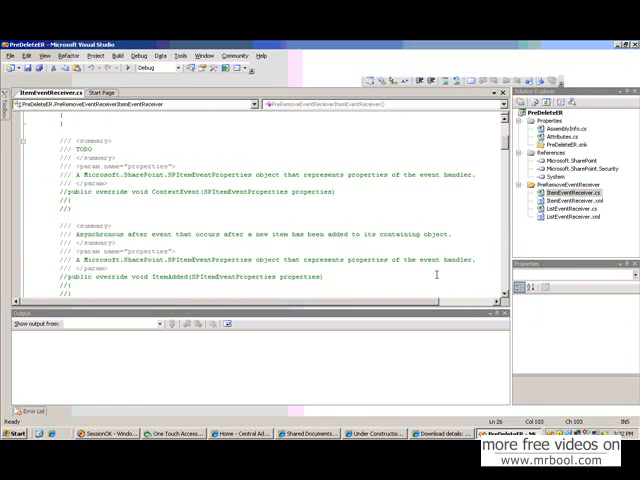
{"action": "scroll", "scroll_direction": "down", "scroll_amount": 3}
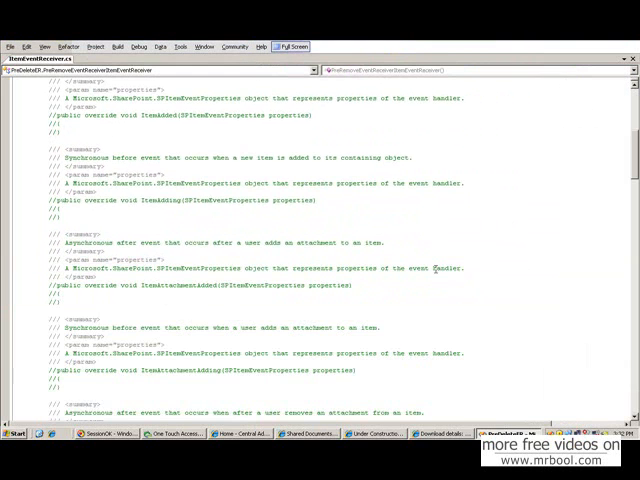
{"action": "scroll", "scroll_direction": "down", "scroll_amount": 3}
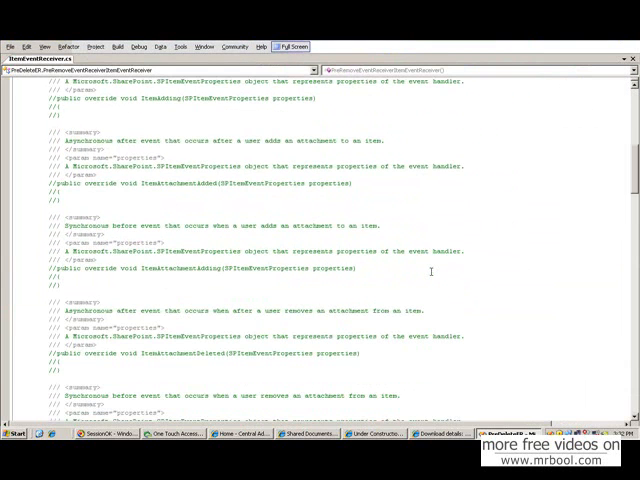
{"action": "scroll", "scroll_direction": "down", "scroll_amount": 3}
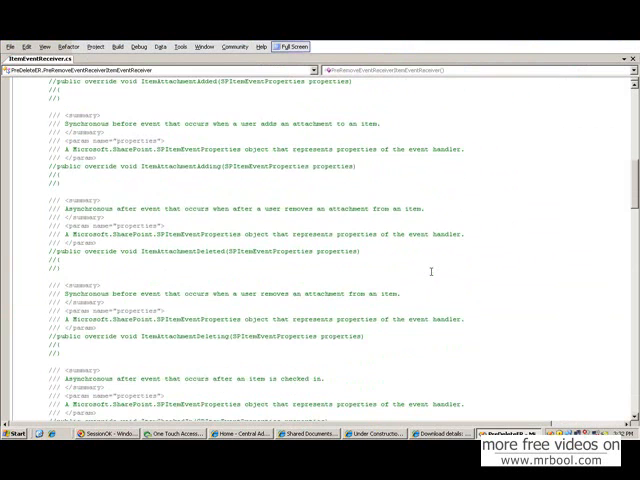
{"action": "scroll", "scroll_direction": "down", "scroll_amount": 3}
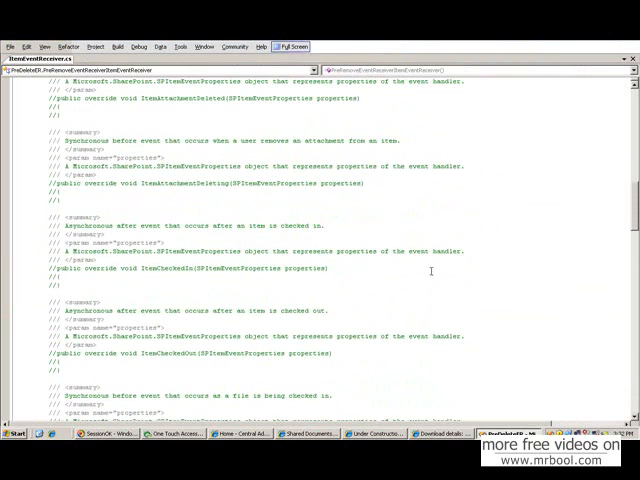
{"action": "scroll", "scroll_direction": "down", "scroll_amount": 3}
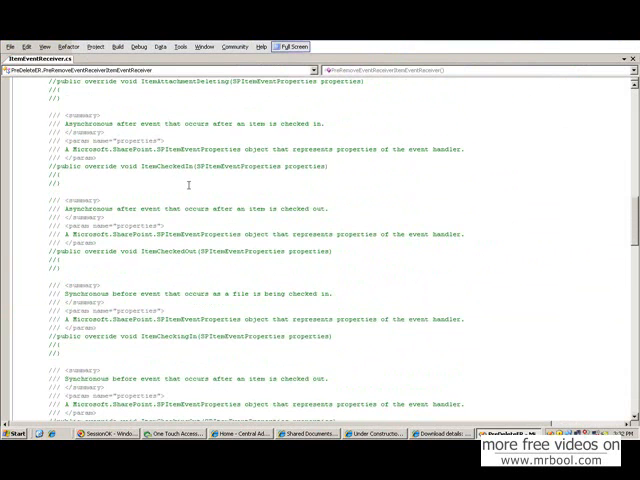
{"action": "scroll", "scroll_direction": "down", "scroll_amount": 3}
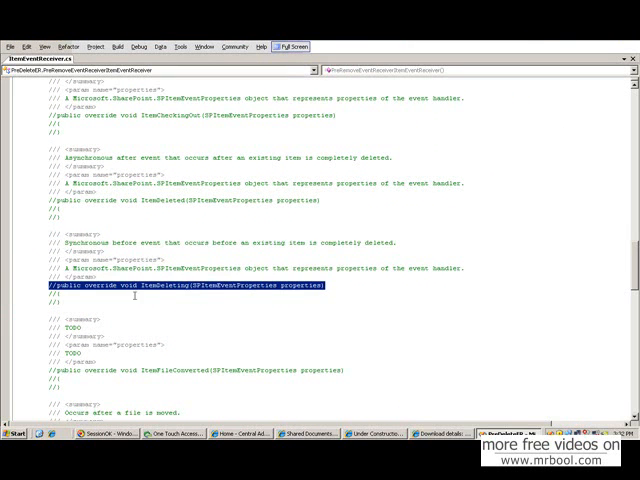
Uncomment ItemDeleting and set properties.ErrorMessage = "Deleting is not allowed" and properties.Cancel = true
{"action": "left_click", "coordinate": [130, 296]}
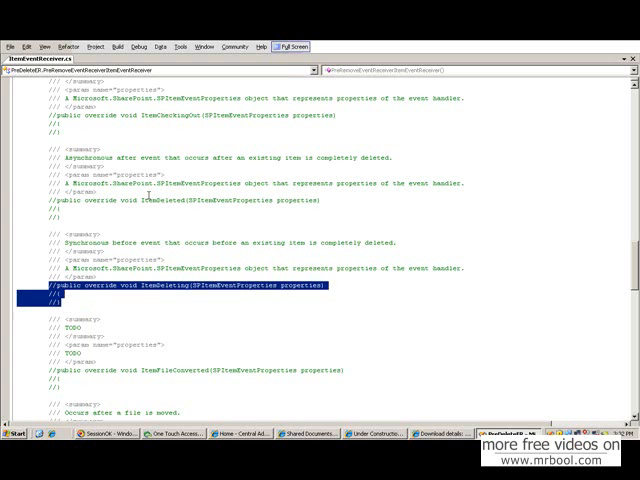
{"action": "mouse_move", "coordinate": [144, 192]}
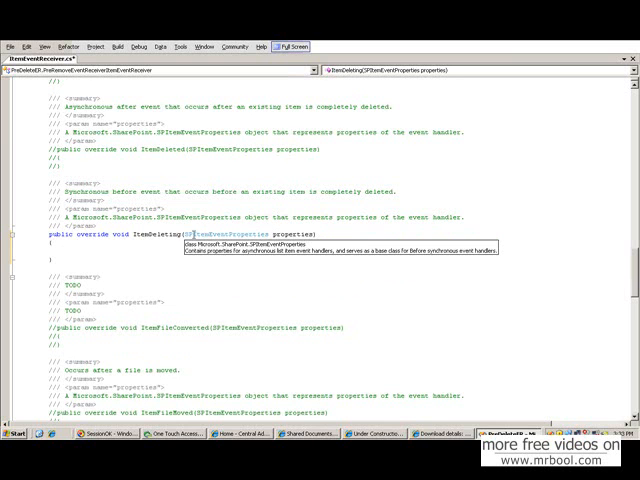
{"action": "mouse_move", "coordinate": [146, 256]}
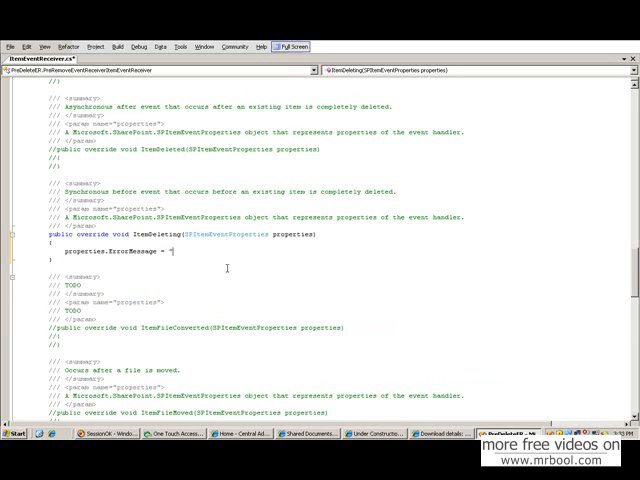
{"action": "type", "text": "\";"}
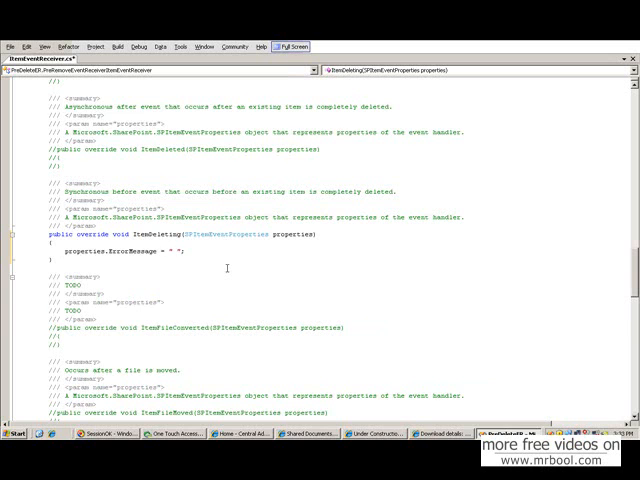
{"action": "type", "text": "Deleting is"}
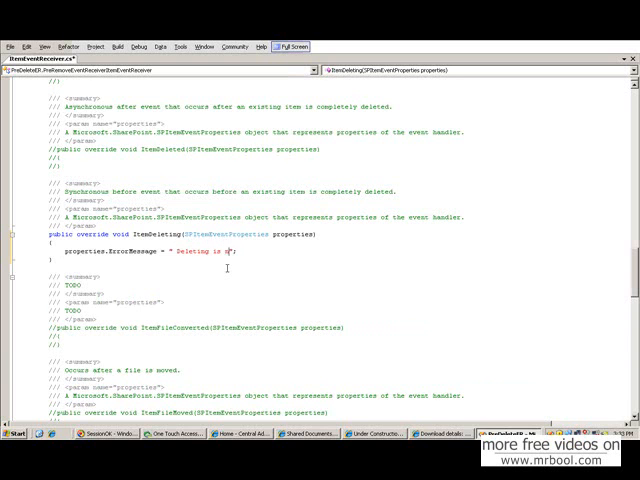
{"action": "type", "text": "not allowed"}
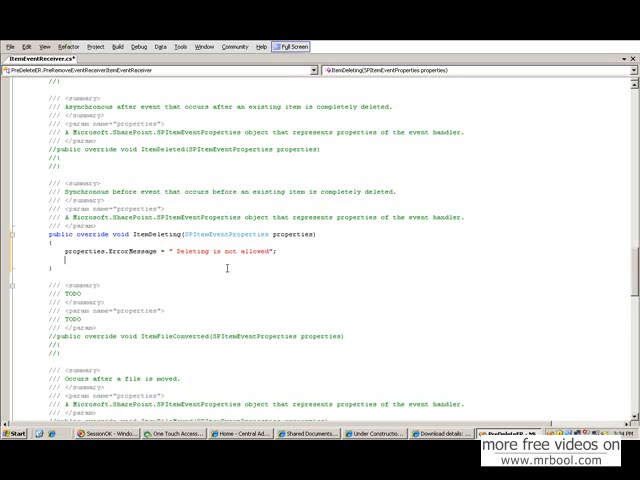
{"action": "type", "text": "properties."}
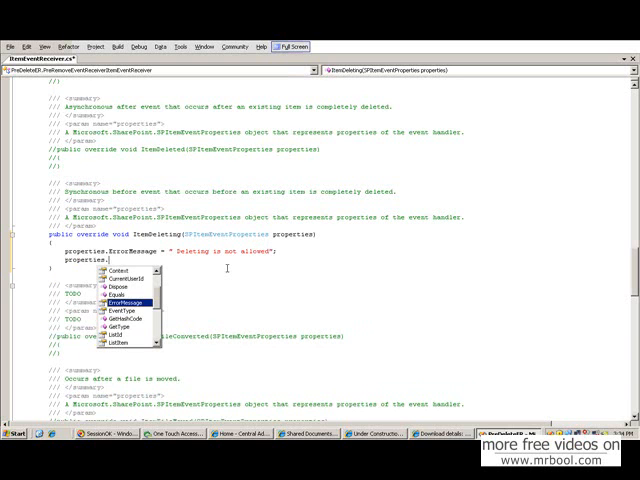
{"action": "type", "text": "Cancel ="}
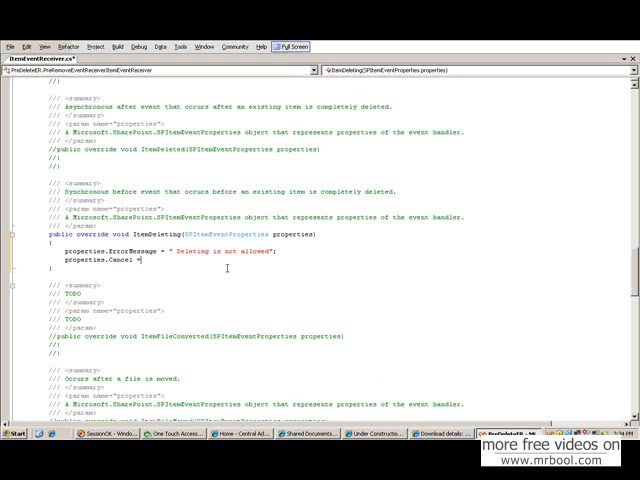
{"action": "type", "text": "true;"}
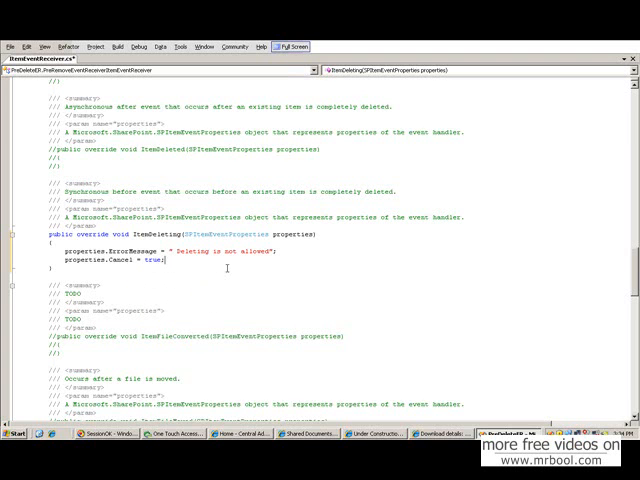
Build the ProDeleteIt event receiver project with no compile errors
{"action": "left_click", "coordinate": [290, 46]}
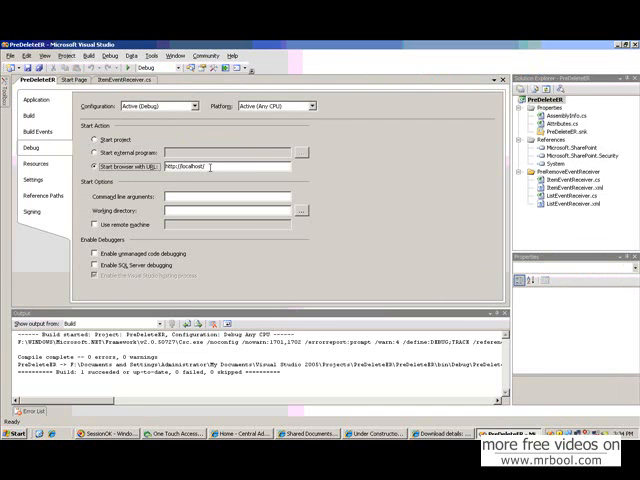
{"action": "mouse_move", "coordinate": [210, 168]}
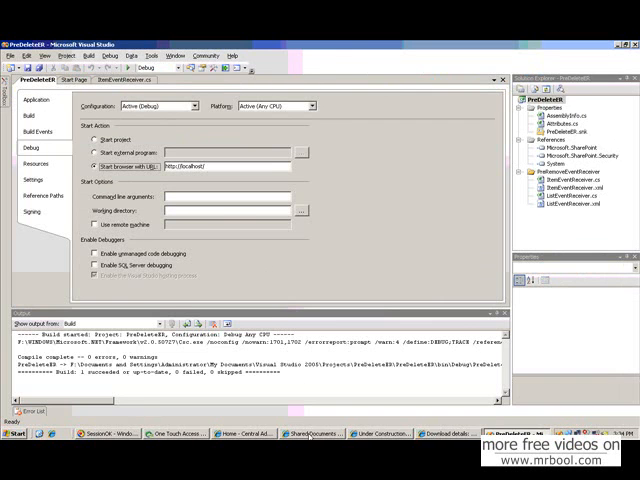